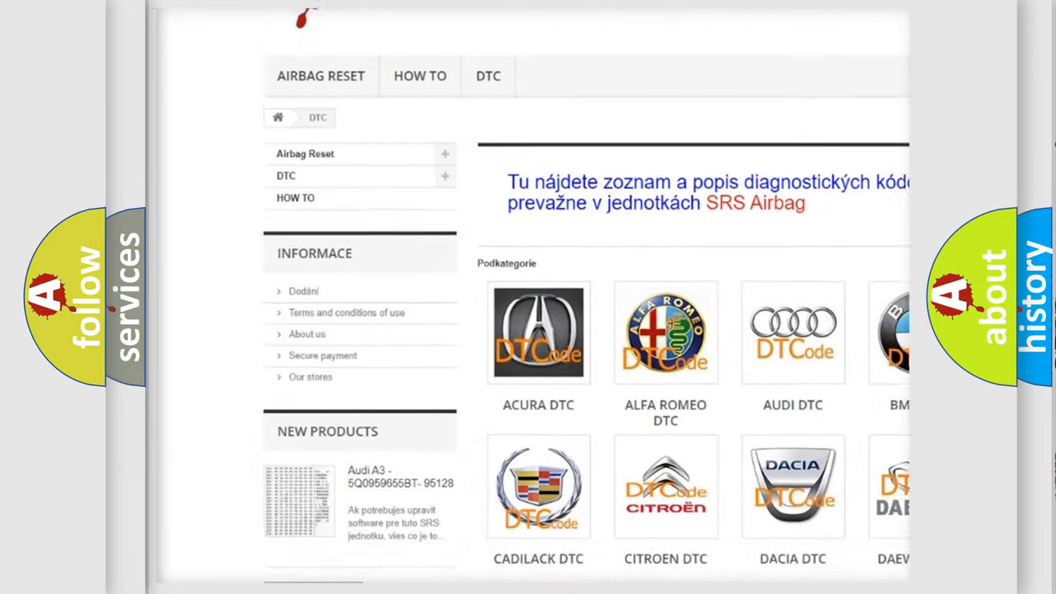
scroll(down, 3)
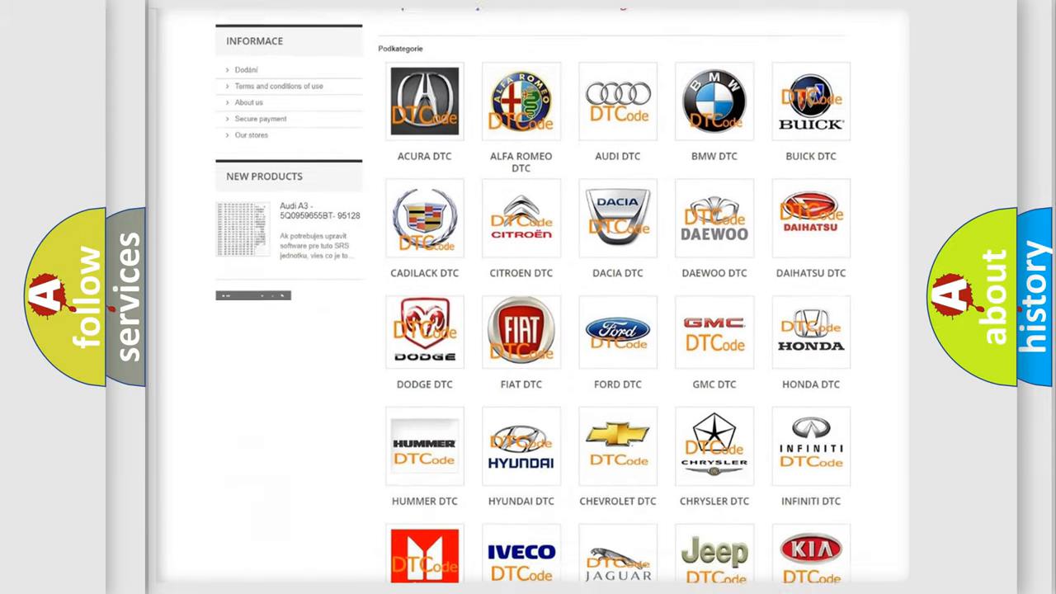
scroll(down, 3)
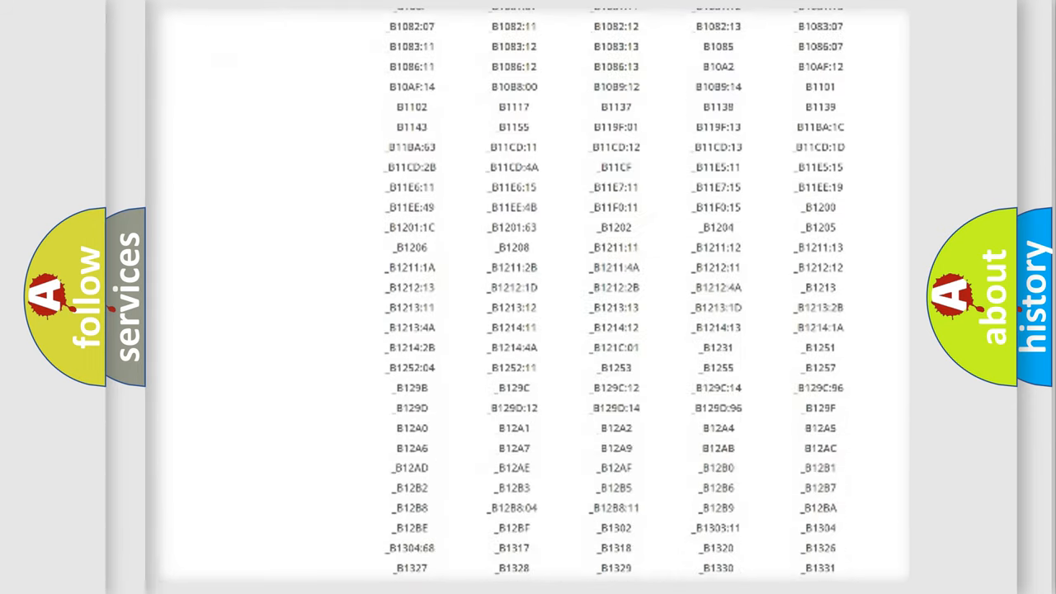
scroll(down, 3)
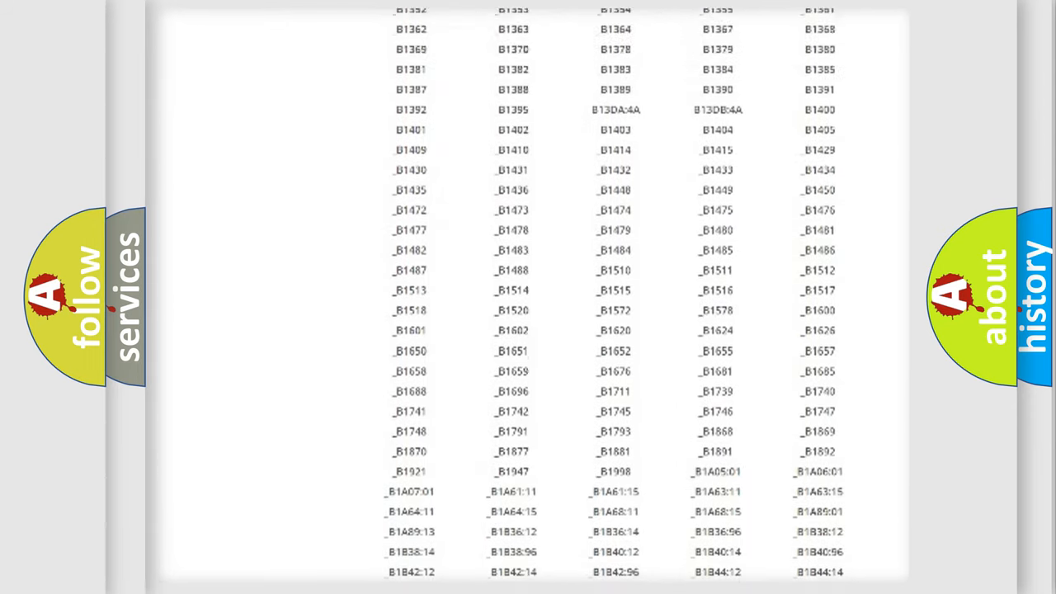